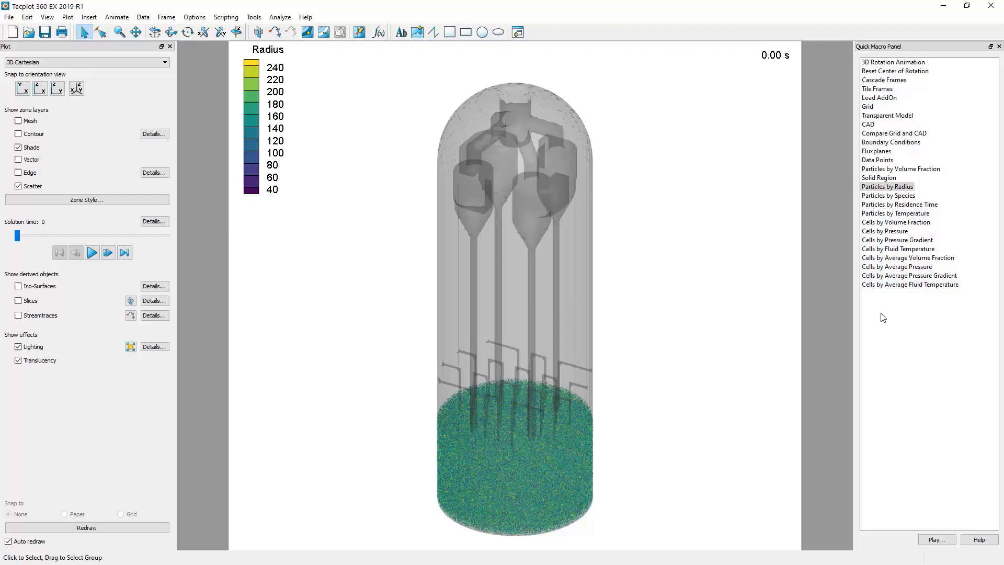
pyautogui.moveTo(852, 313)
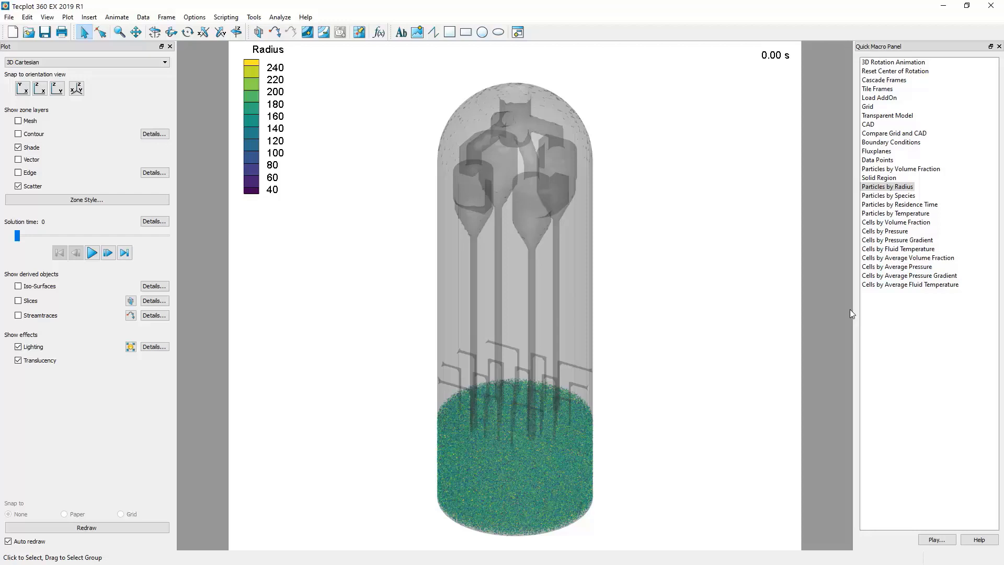
# - Open the Value Blanking dialog from the Plot menu's Blanking options
pyautogui.click(66, 17)
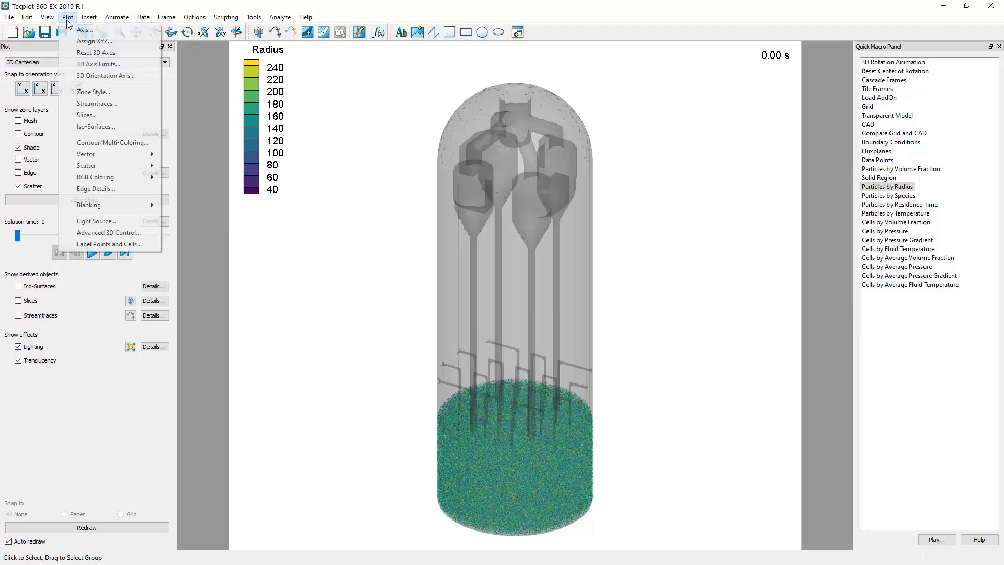
pyautogui.moveTo(115, 204)
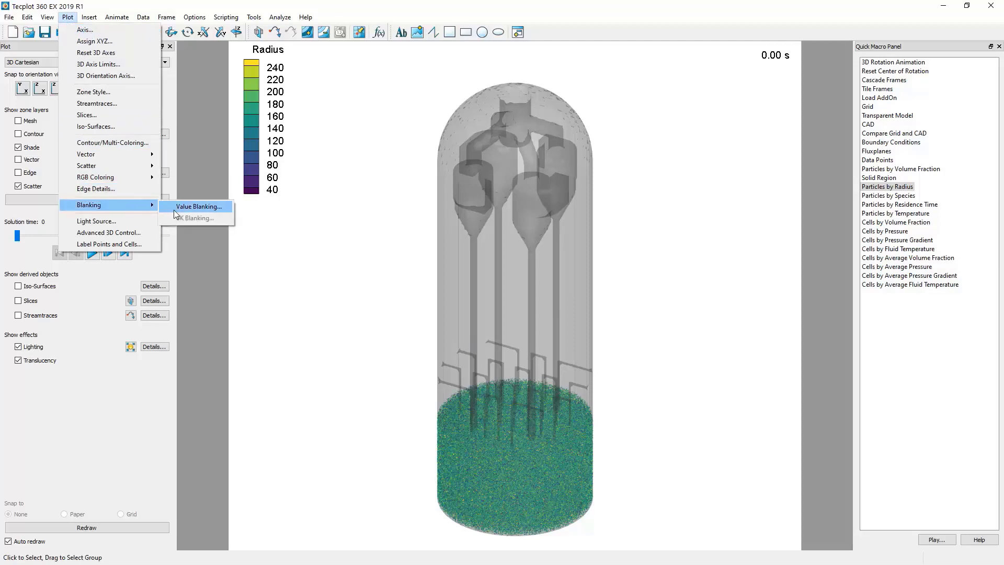
pyautogui.click(197, 206)
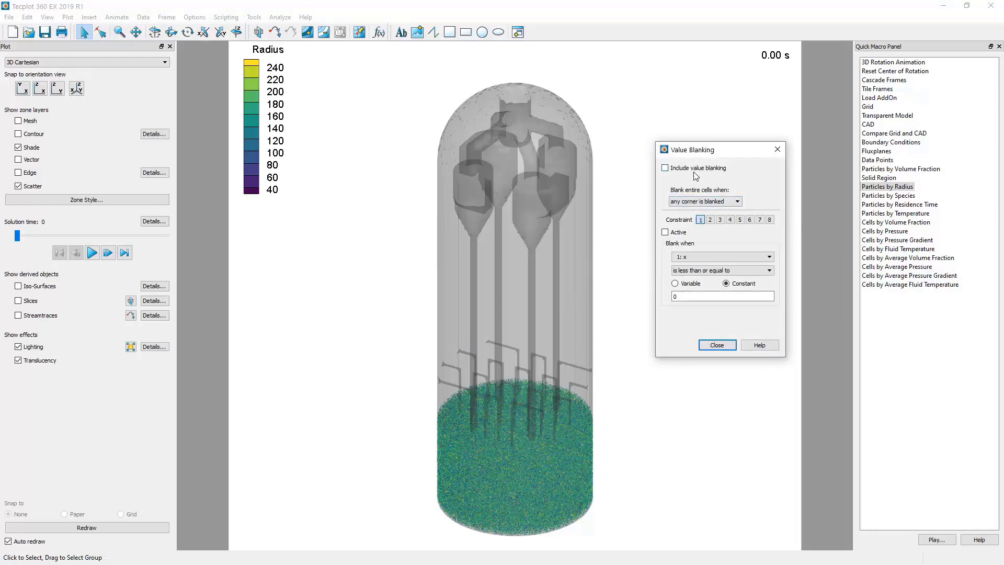
# - Include value blanking with constraint 1 as x less than or equal to constant 0
pyautogui.click(664, 167)
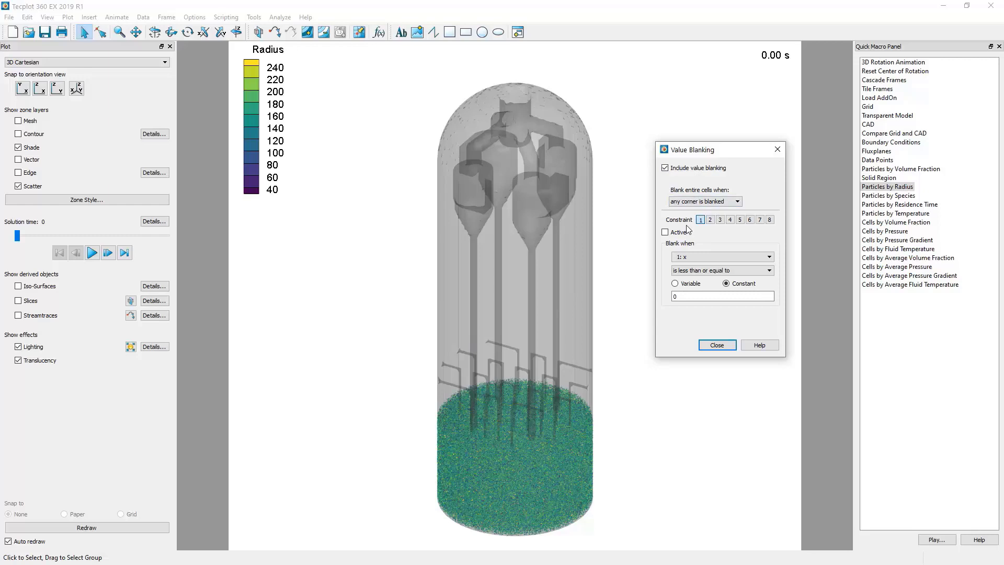
pyautogui.click(710, 219)
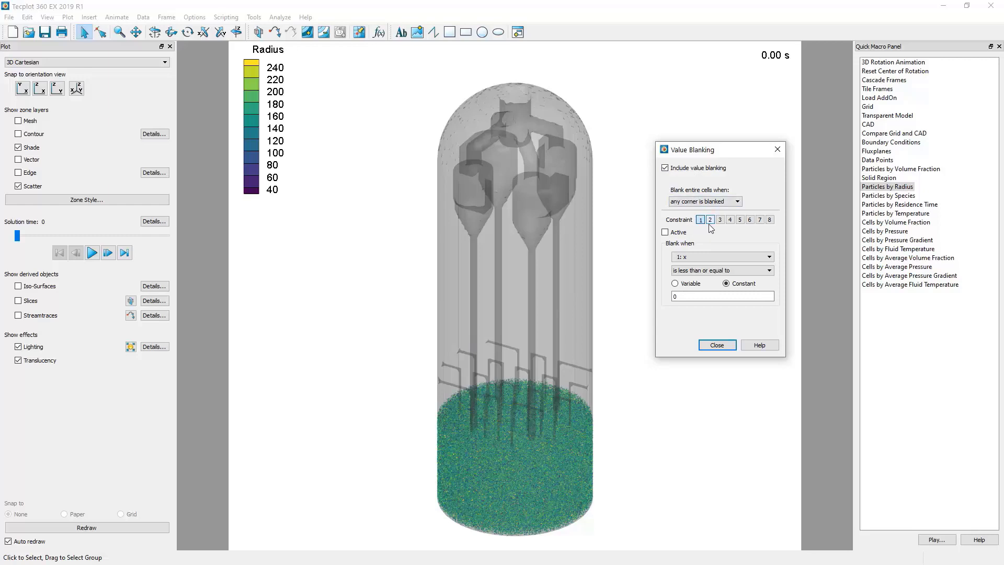
pyautogui.click(720, 219)
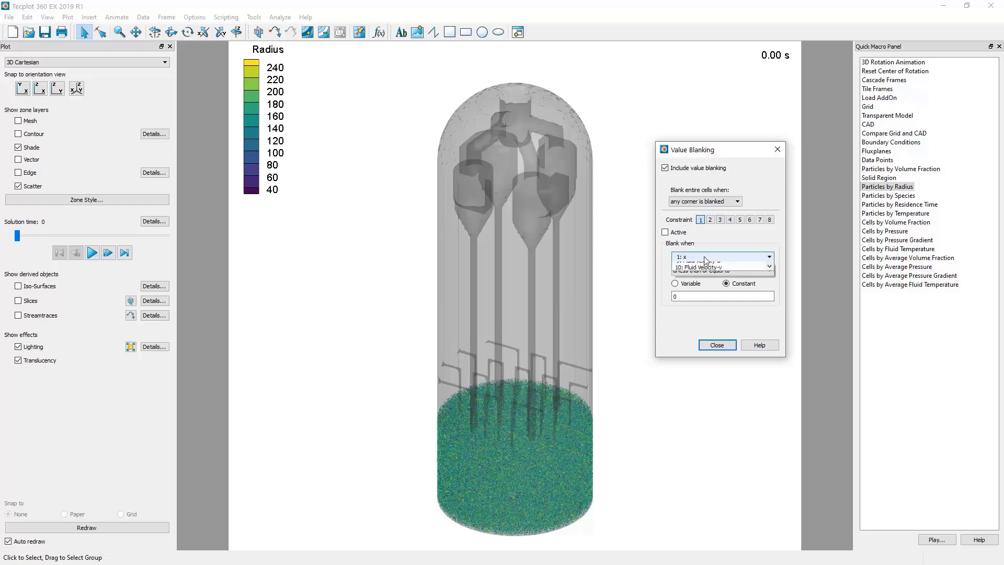
pyautogui.click(722, 270)
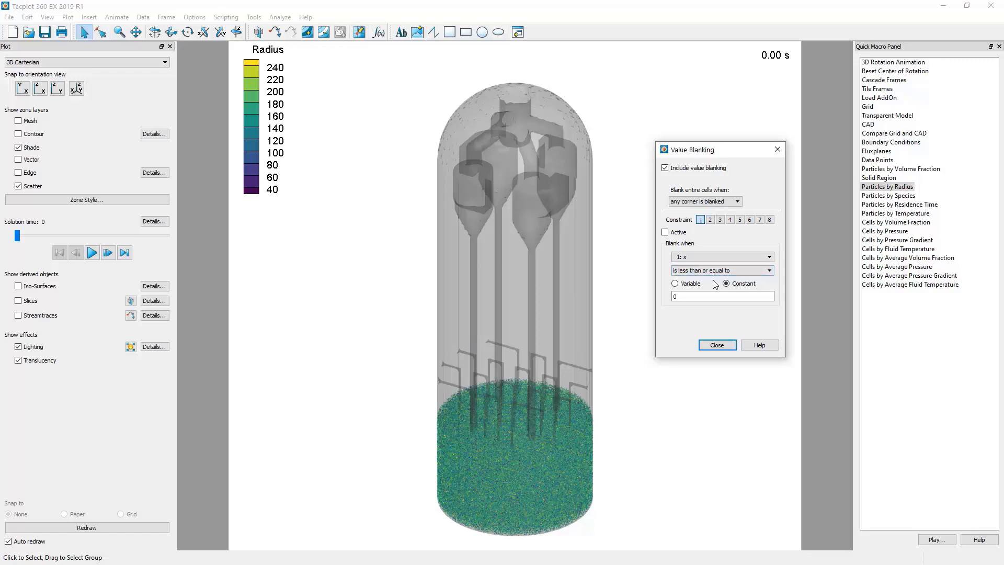
pyautogui.moveTo(716, 313)
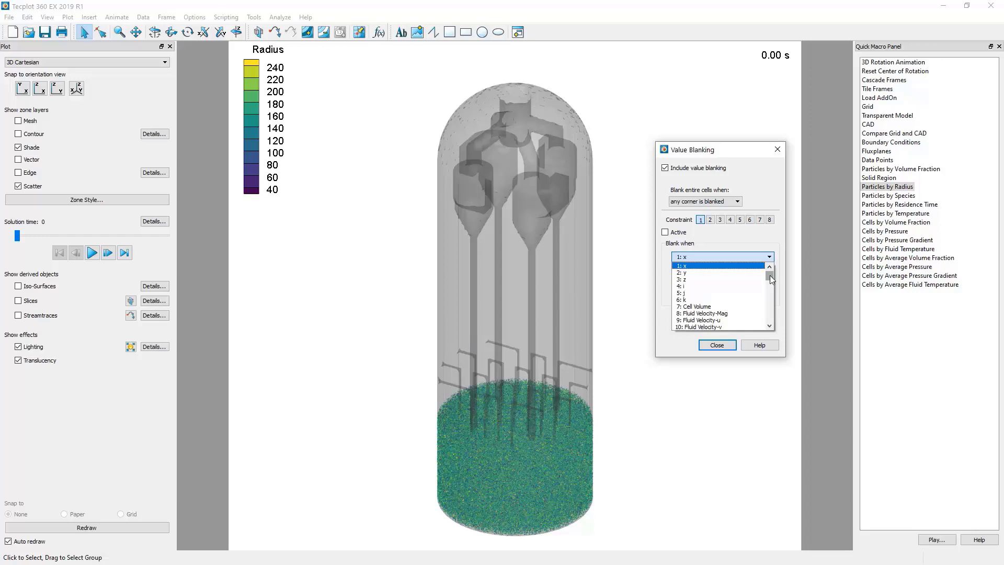
pyautogui.moveTo(779, 275)
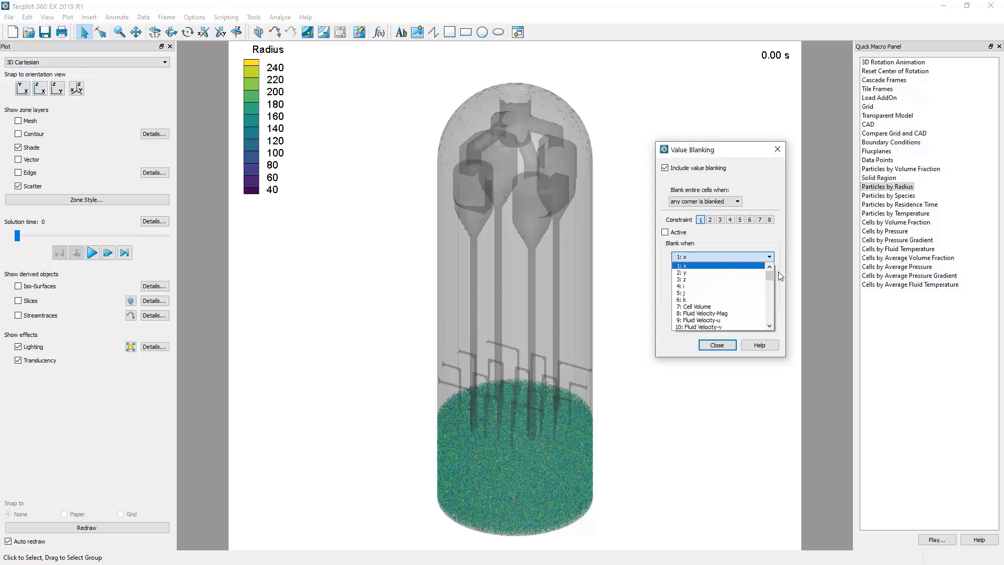
pyautogui.click(692, 265)
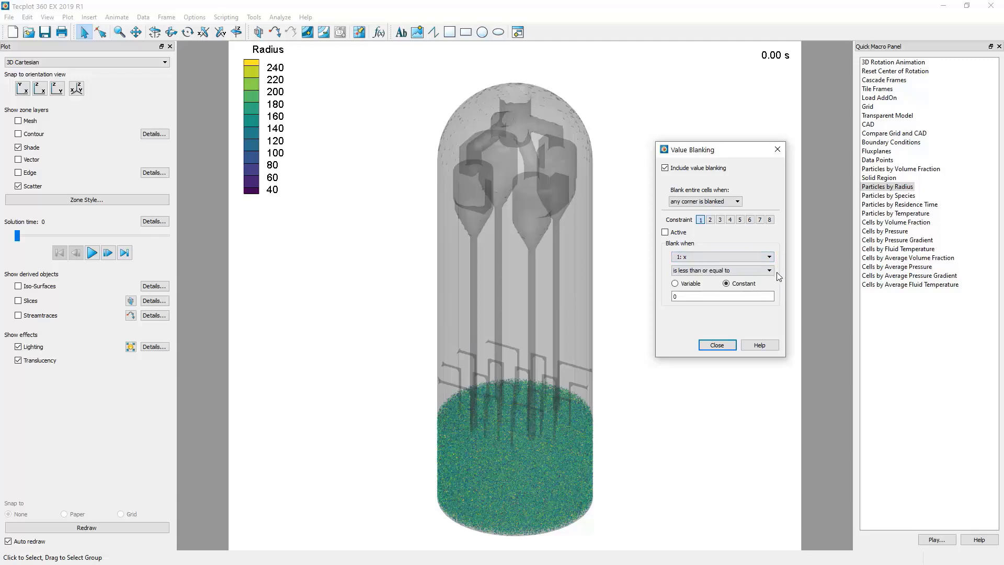
pyautogui.click(768, 270)
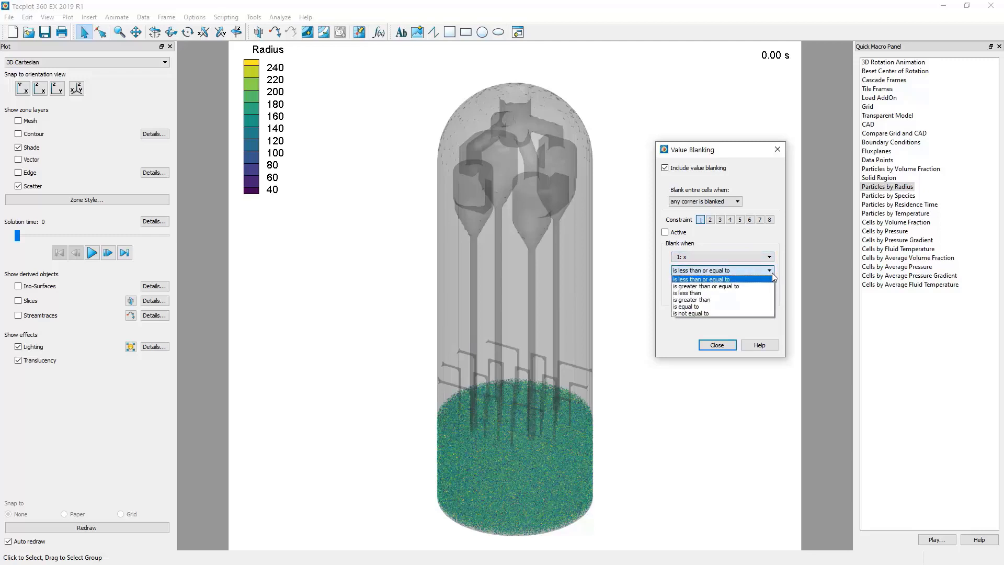
pyautogui.click(701, 279)
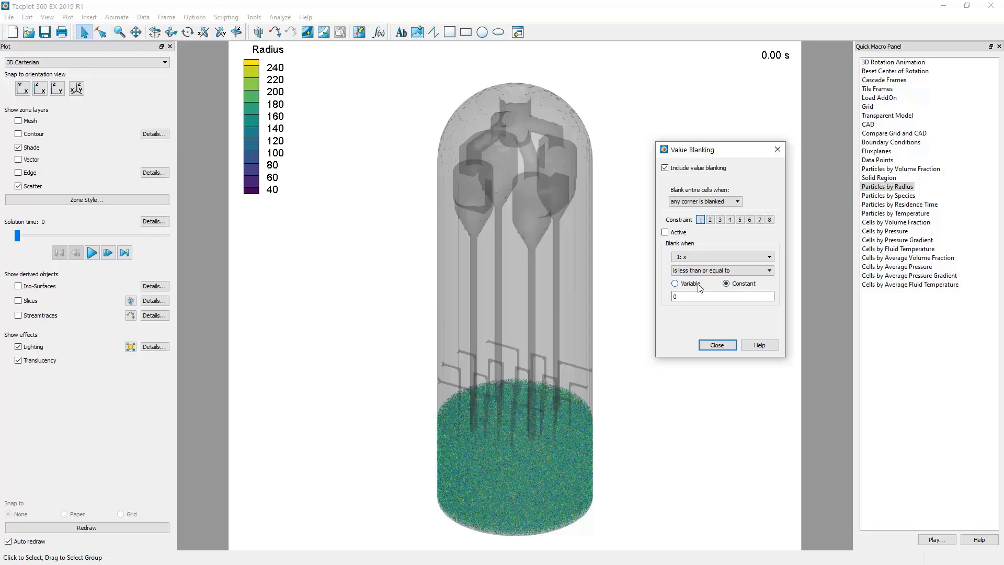
pyautogui.click(674, 283)
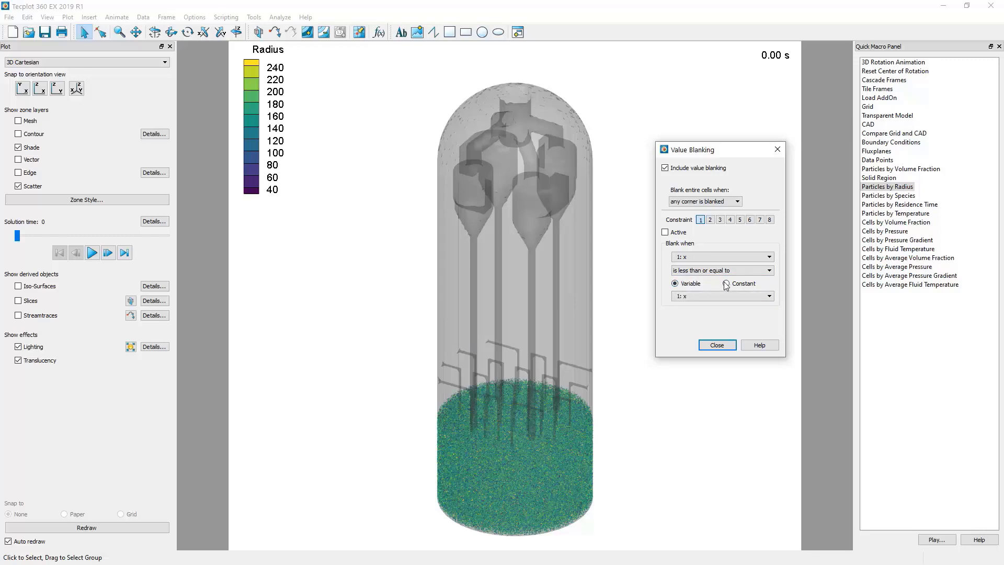
pyautogui.click(726, 283)
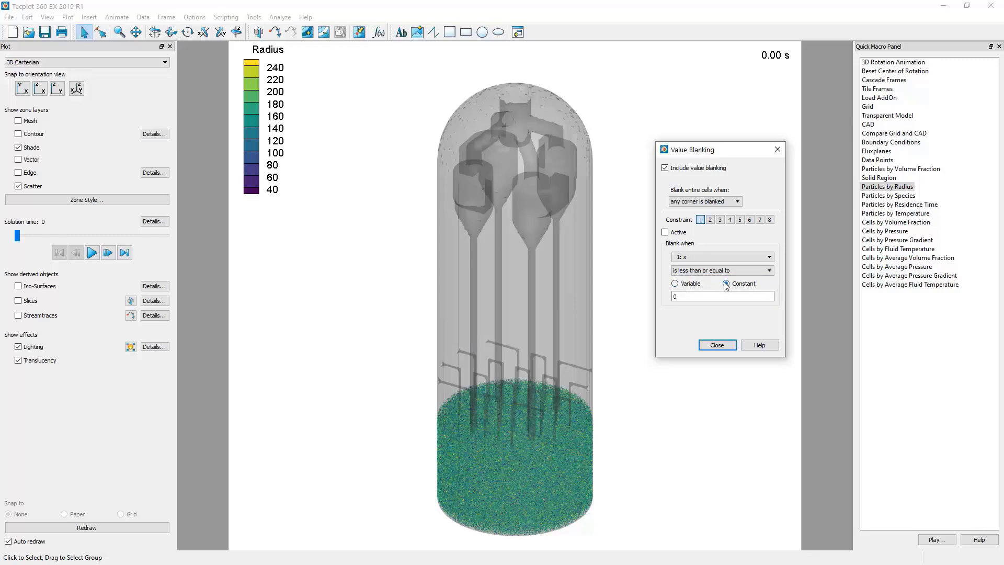
pyautogui.click(726, 284)
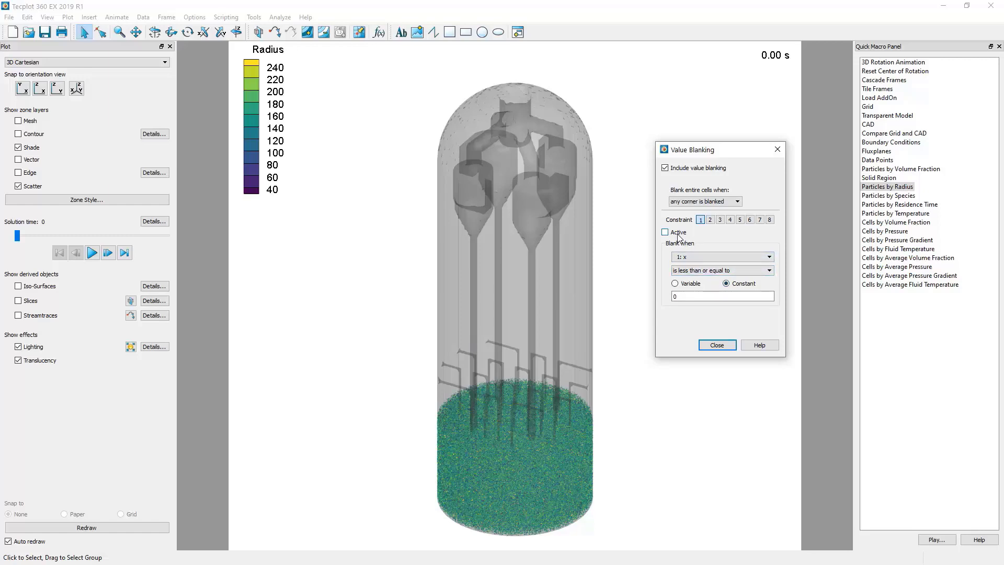
# - Activate the x ≤ 0 constraint, close the dialog, and orbit to view the cut face
pyautogui.click(664, 231)
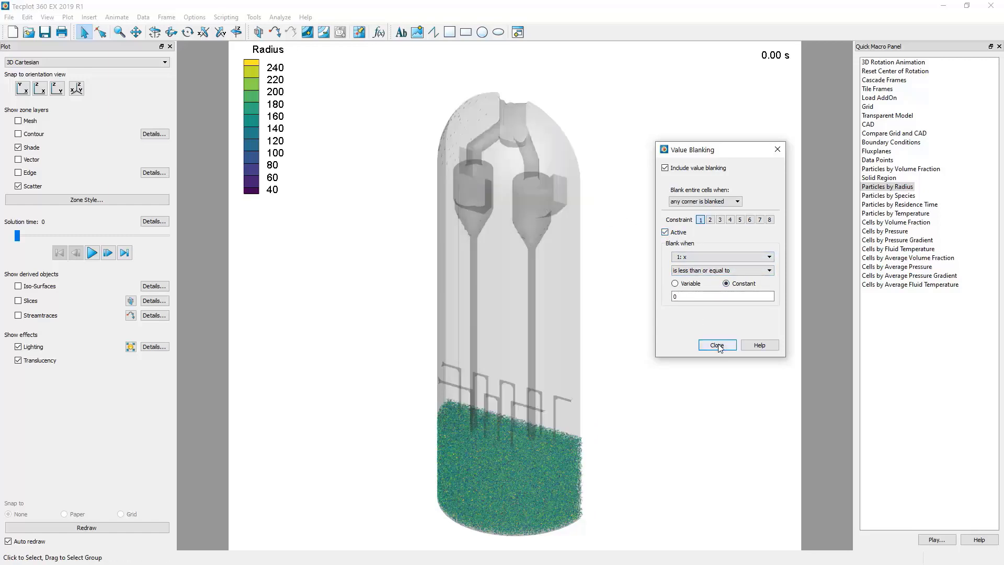
pyautogui.click(716, 345)
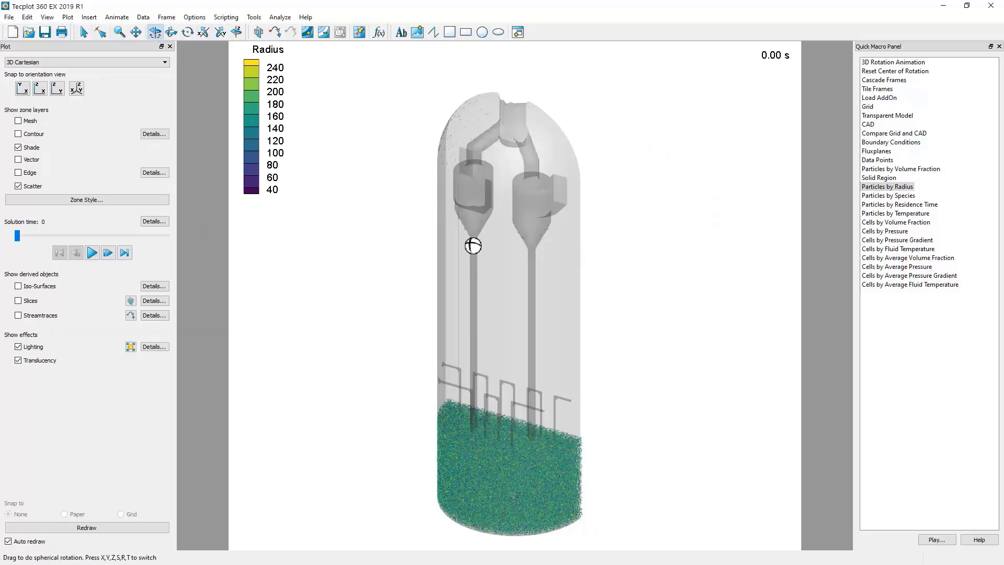
pyautogui.moveTo(473, 245); pyautogui.dragTo(497, 325)
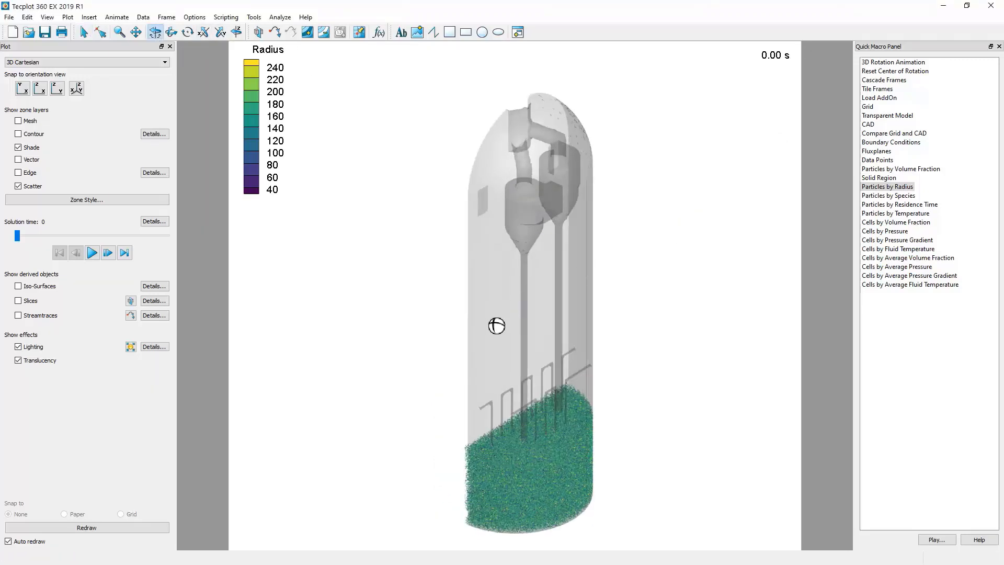
pyautogui.moveTo(496, 325); pyautogui.dragTo(662, 332)
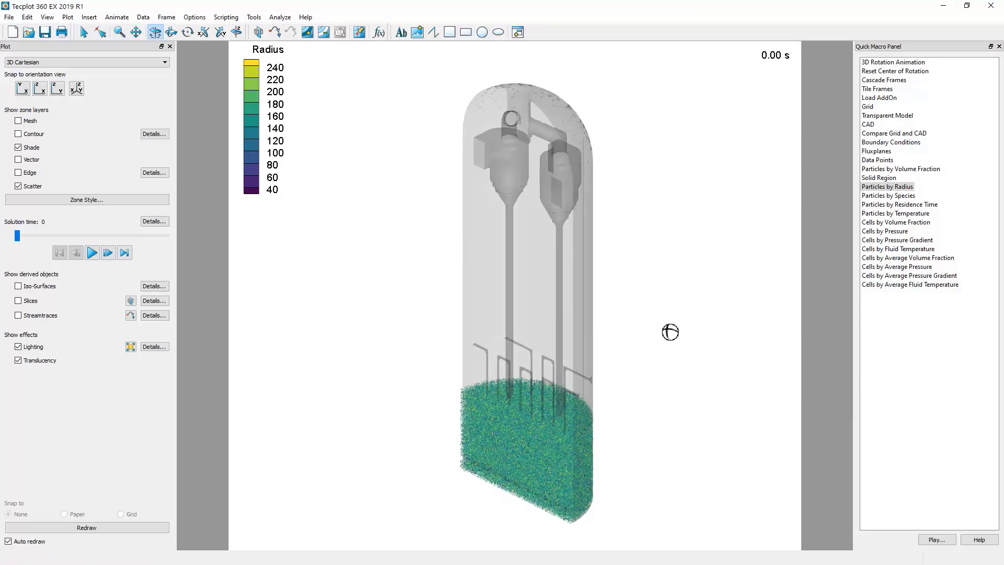
pyautogui.moveTo(676, 330)
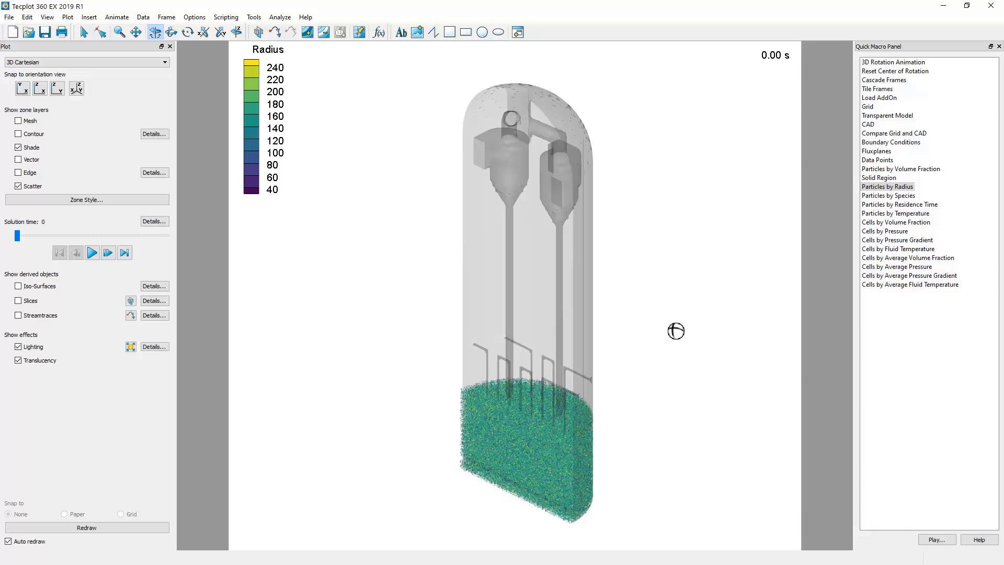
pyautogui.moveTo(222, 88)
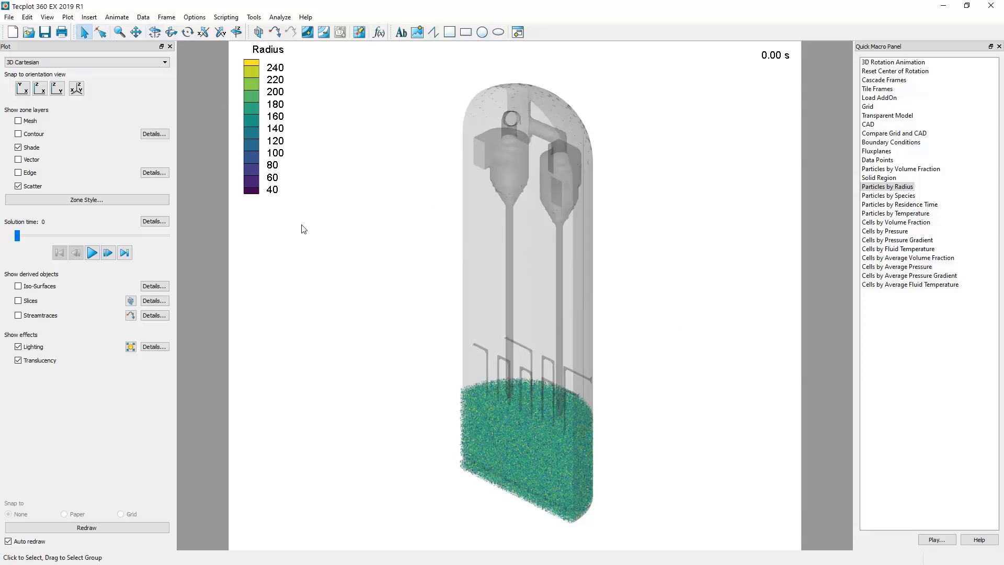
pyautogui.moveTo(305, 244)
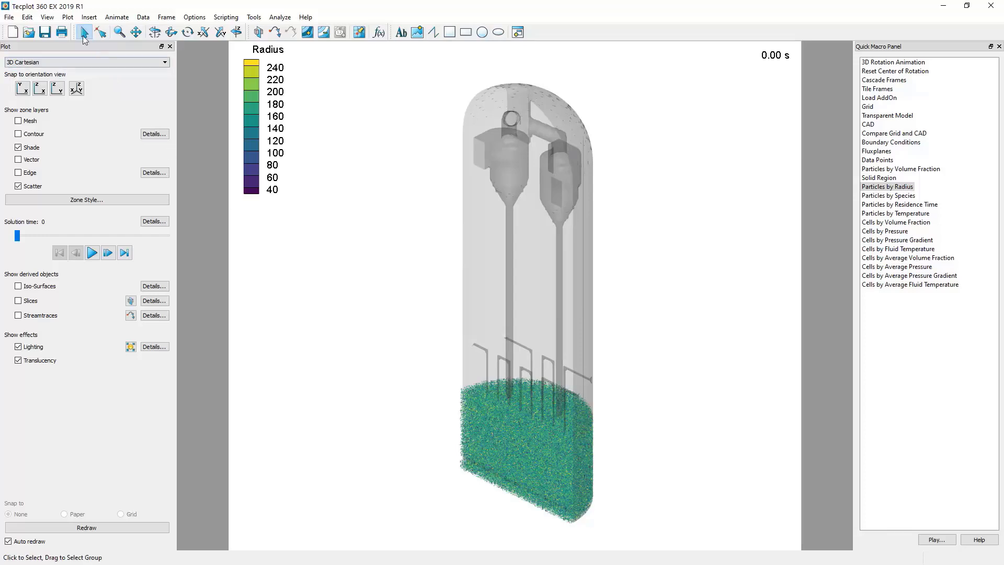
# - Set blanking constraint 2 to Radius is less than constant 240
pyautogui.click(64, 18)
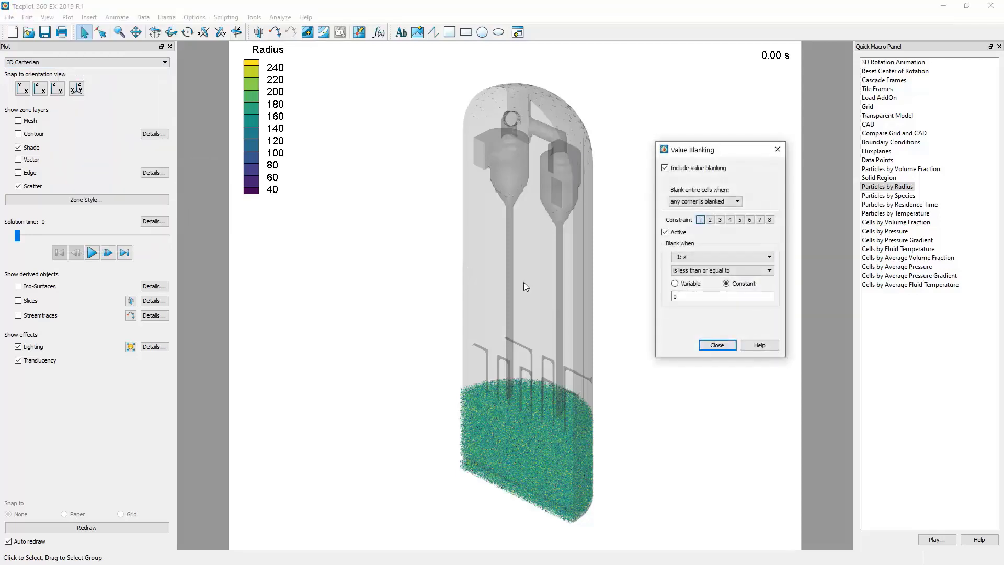
pyautogui.click(710, 219)
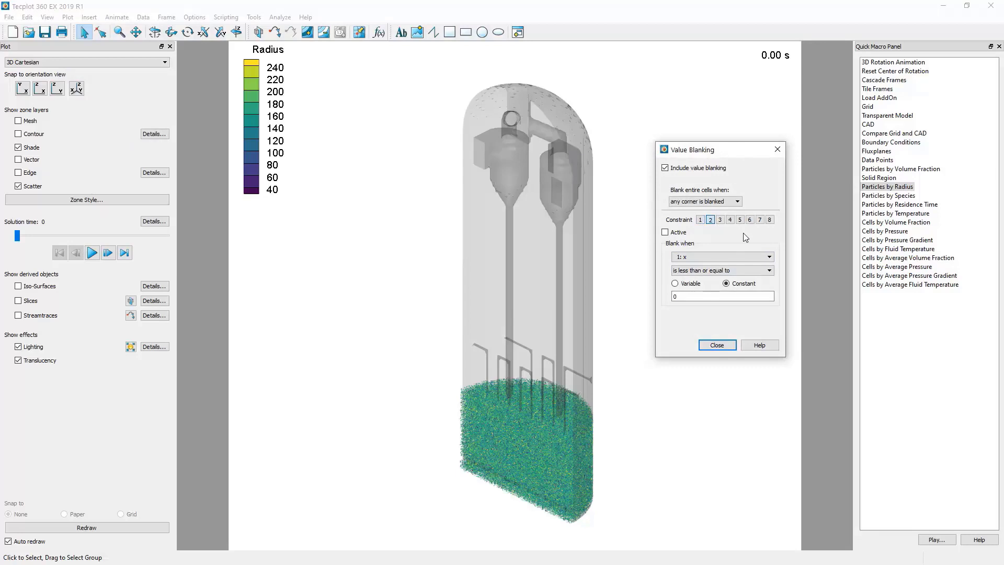
pyautogui.moveTo(752, 238)
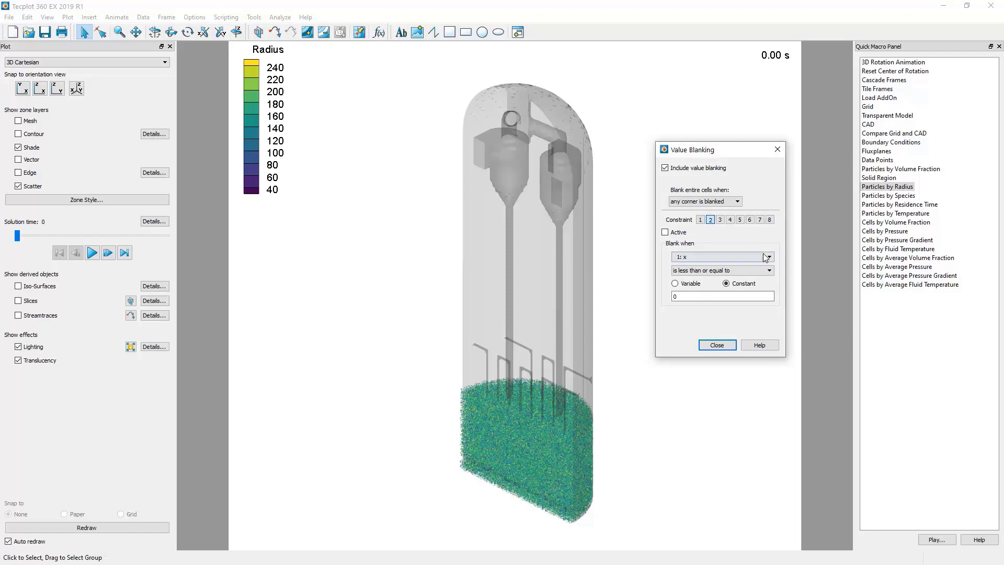
pyautogui.click(769, 257)
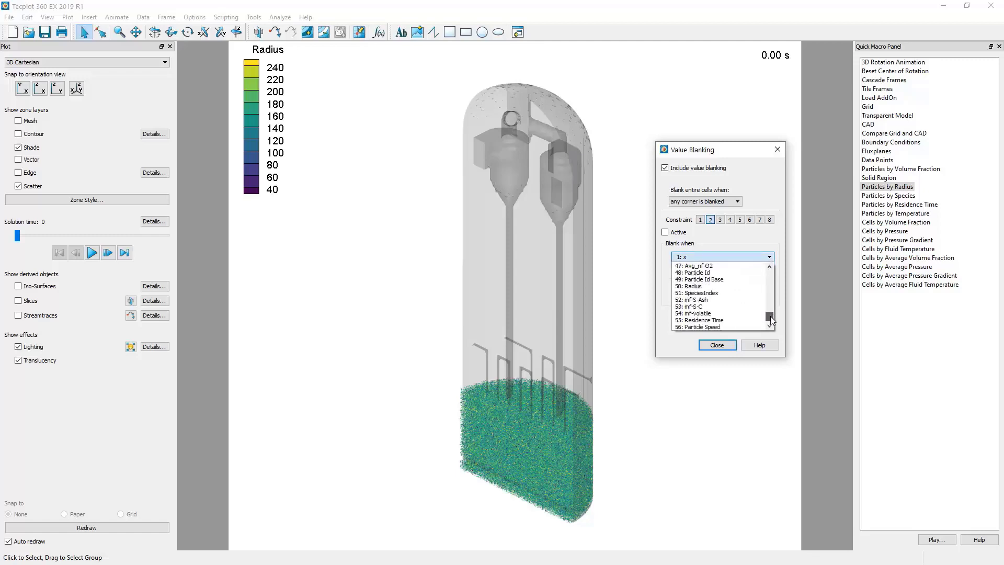
pyautogui.click(692, 286)
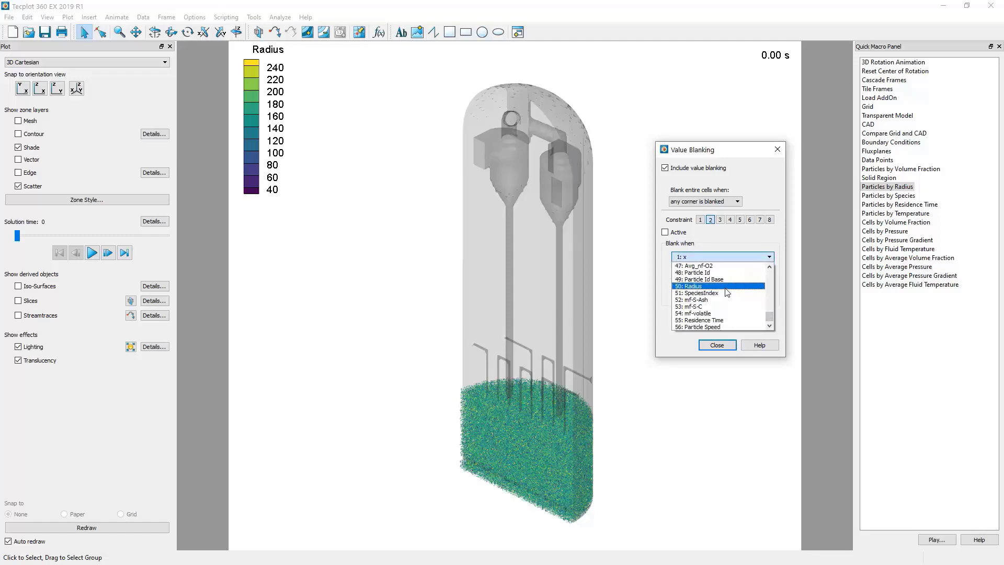
pyautogui.click(689, 286)
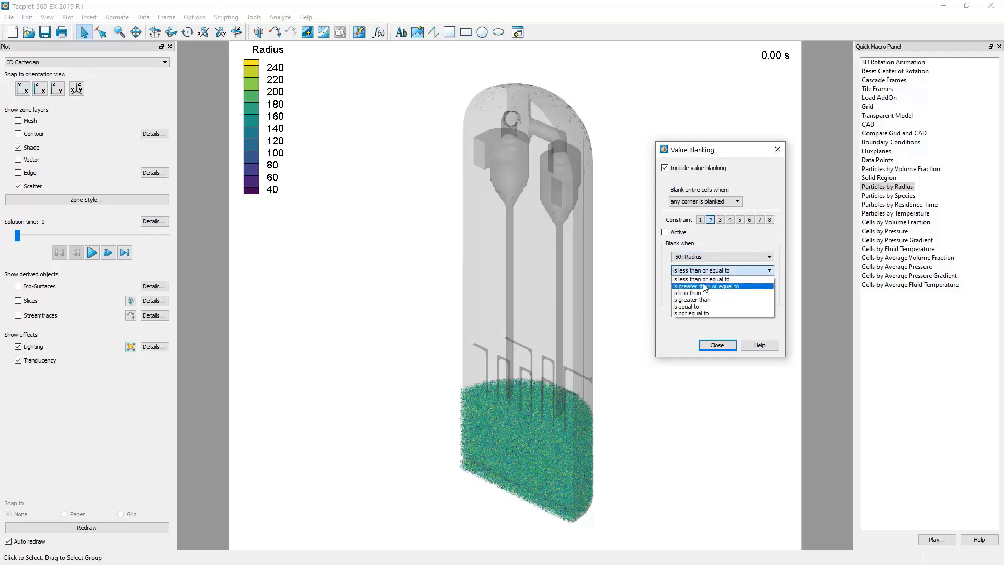
pyautogui.click(690, 293)
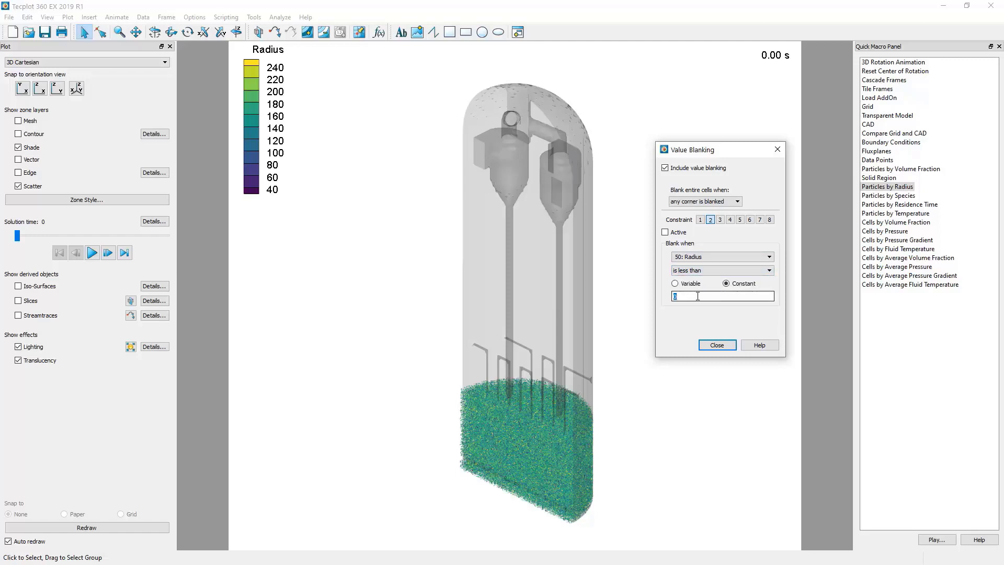
pyautogui.write('24')
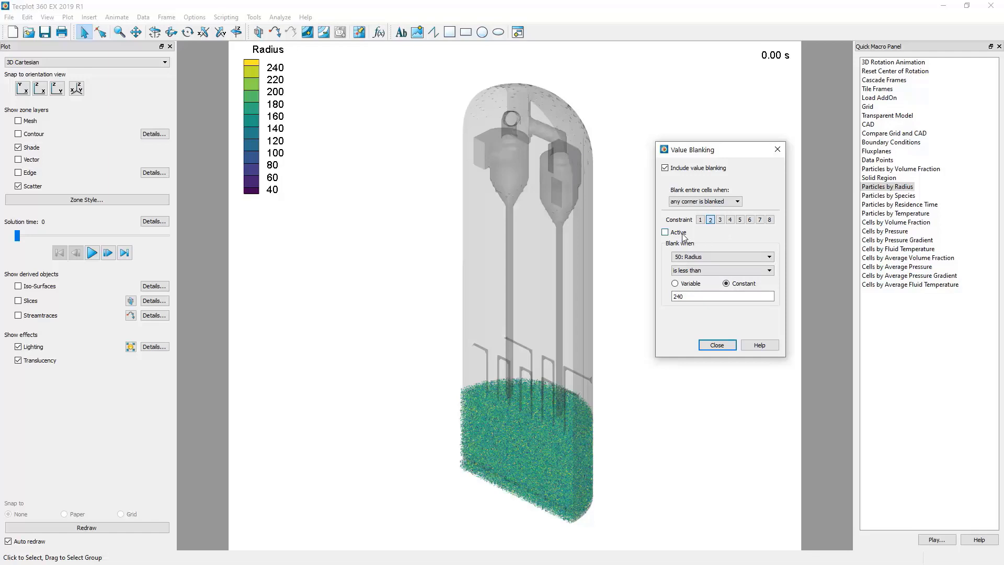
# - Activate the Radius < 240 constraint and close the Value Blanking dialog
pyautogui.click(664, 232)
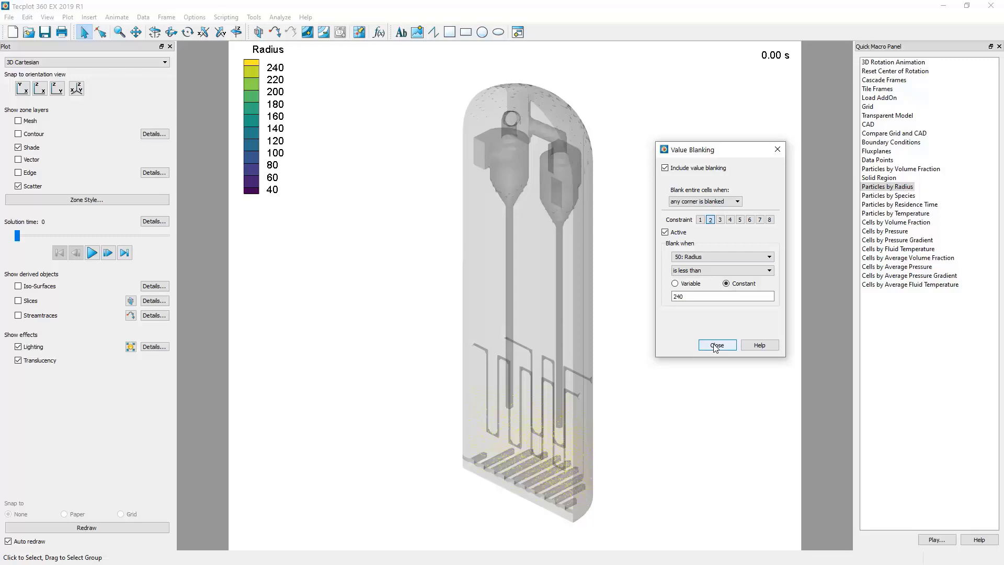
pyautogui.click(716, 345)
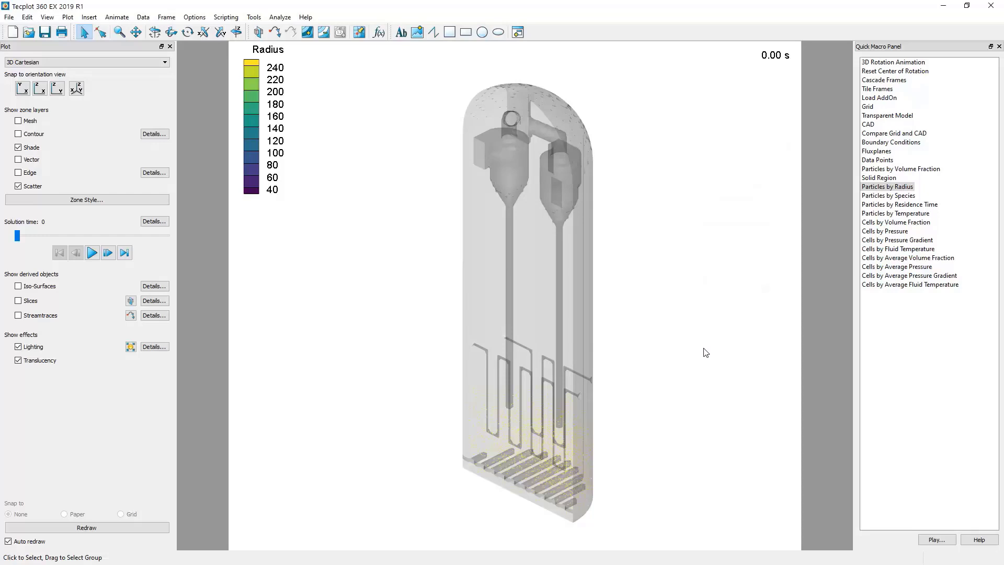
pyautogui.moveTo(144, 210)
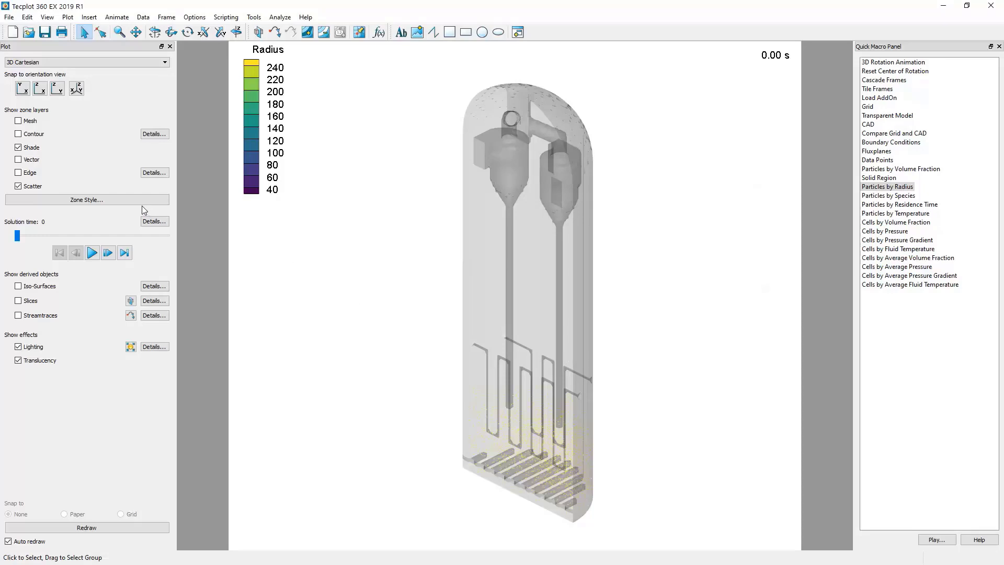
pyautogui.moveTo(86, 199)
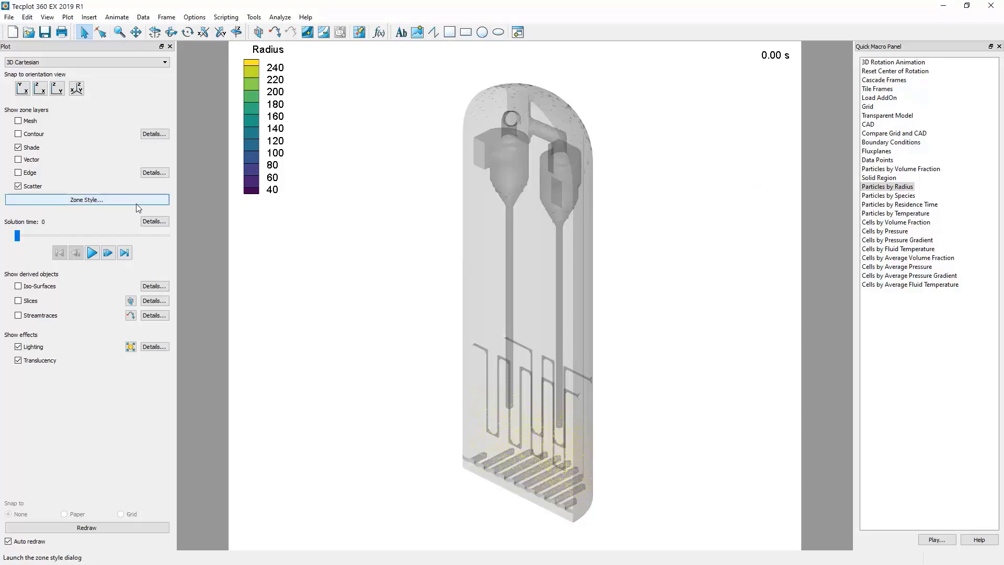
# - In Zone Style's Scatter tab, set Particles to Sphere symbols at size 0.50
pyautogui.click(86, 199)
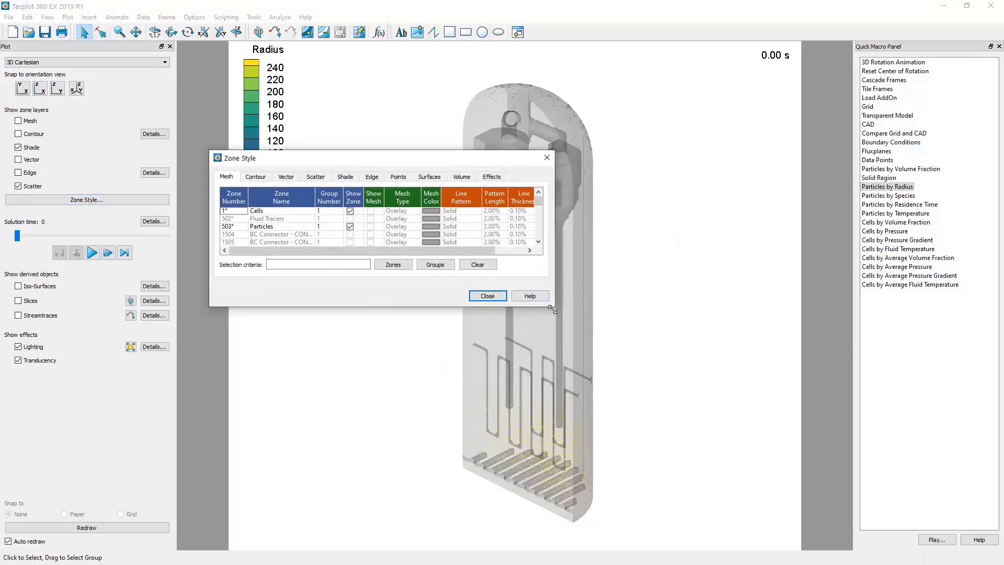
pyautogui.click(315, 176)
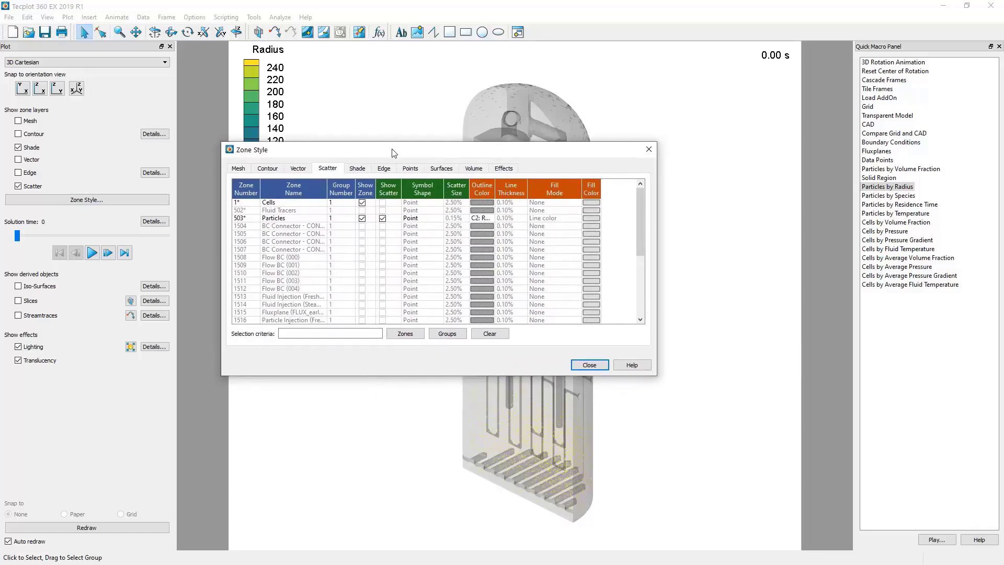
pyautogui.moveTo(292, 224)
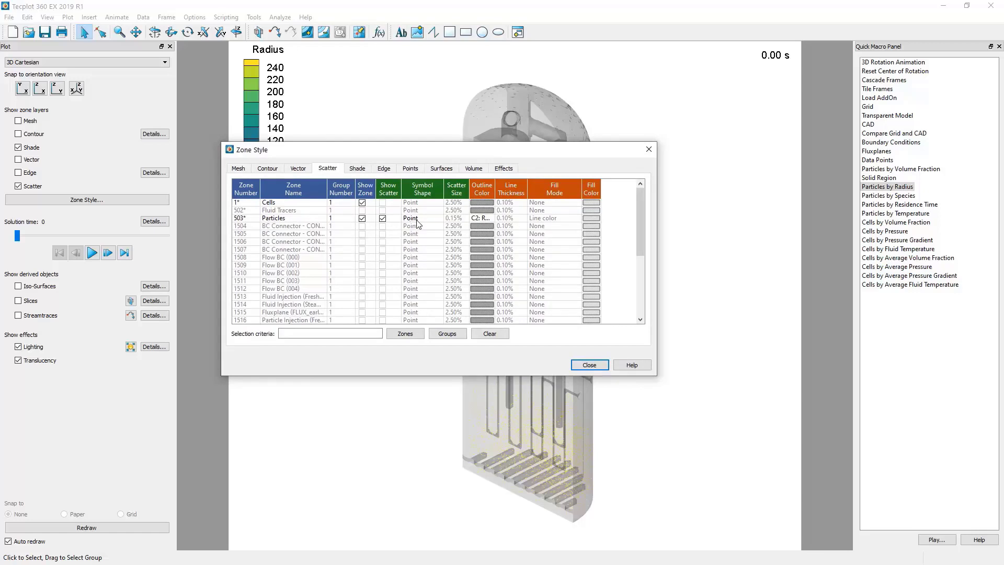
pyautogui.click(416, 218)
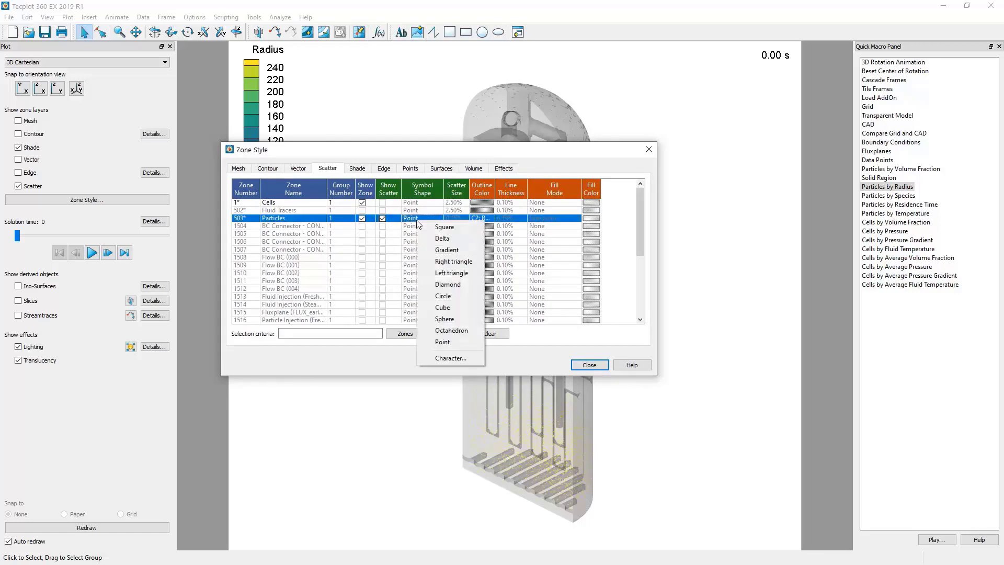
pyautogui.click(444, 319)
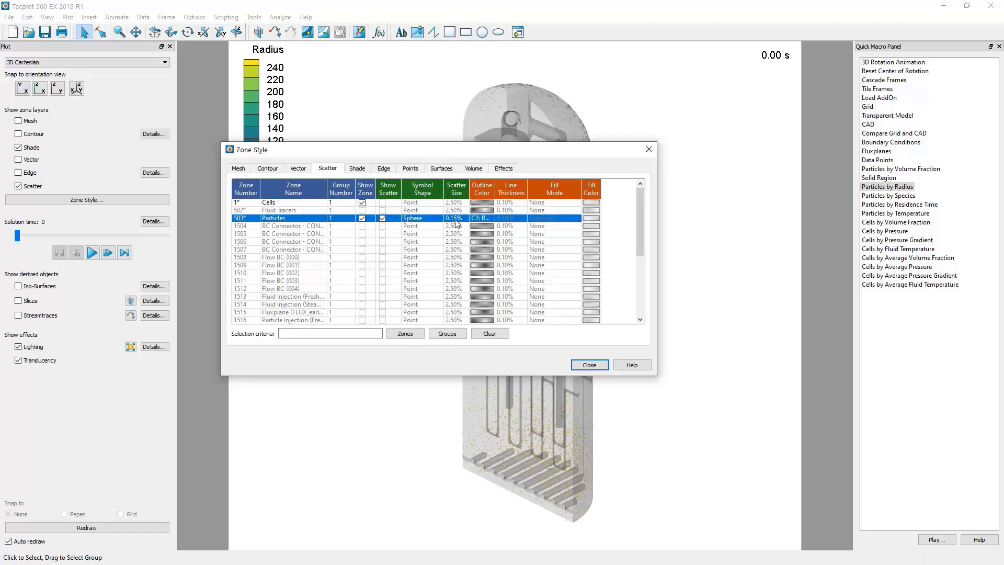
pyautogui.click(454, 217)
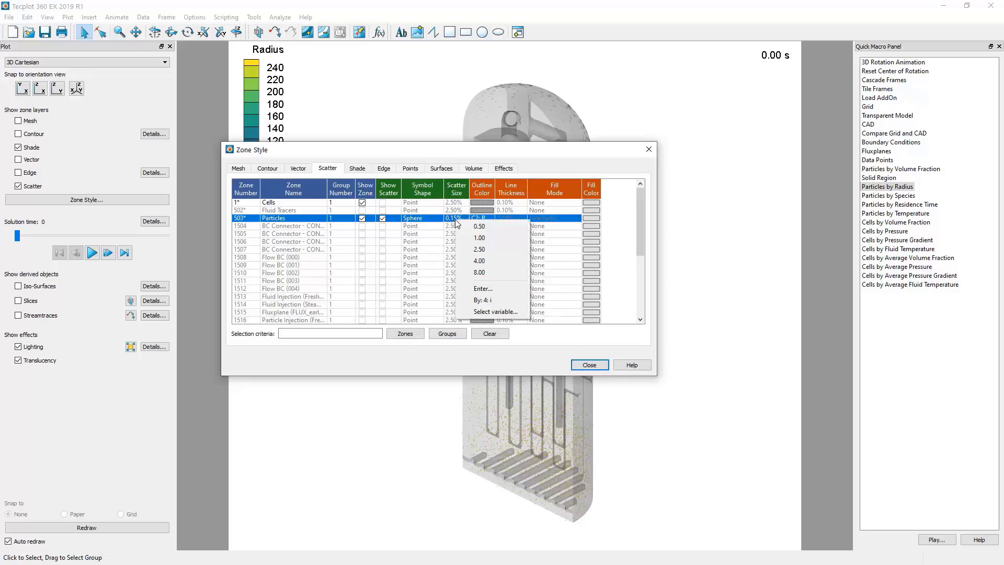
pyautogui.moveTo(466, 226)
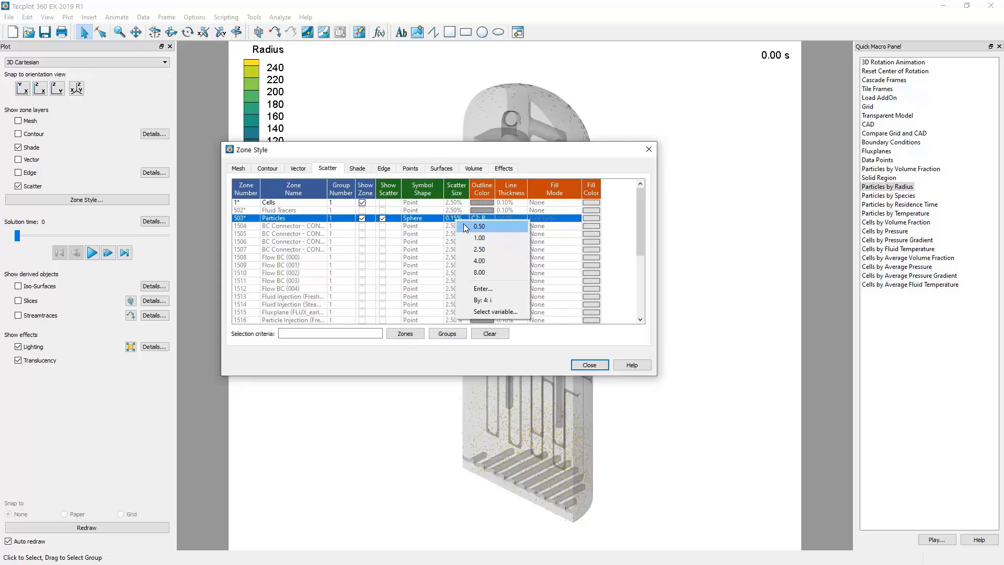
pyautogui.moveTo(474, 229)
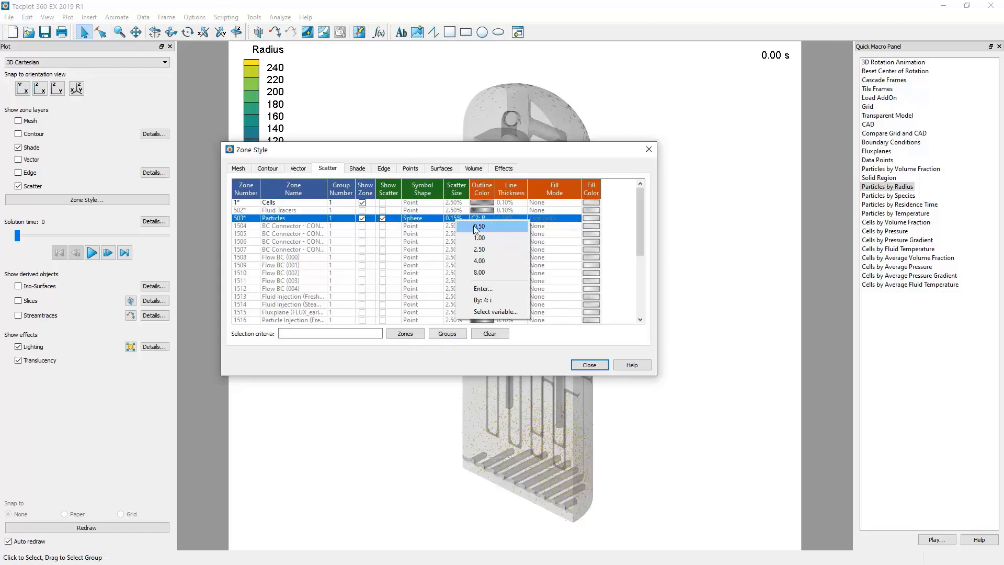
pyautogui.click(479, 226)
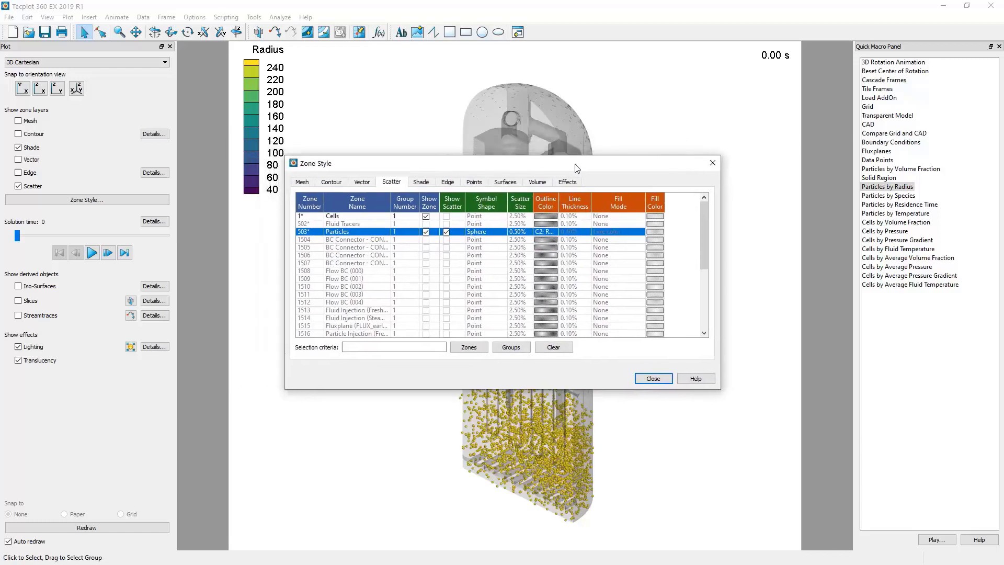
pyautogui.click(652, 378)
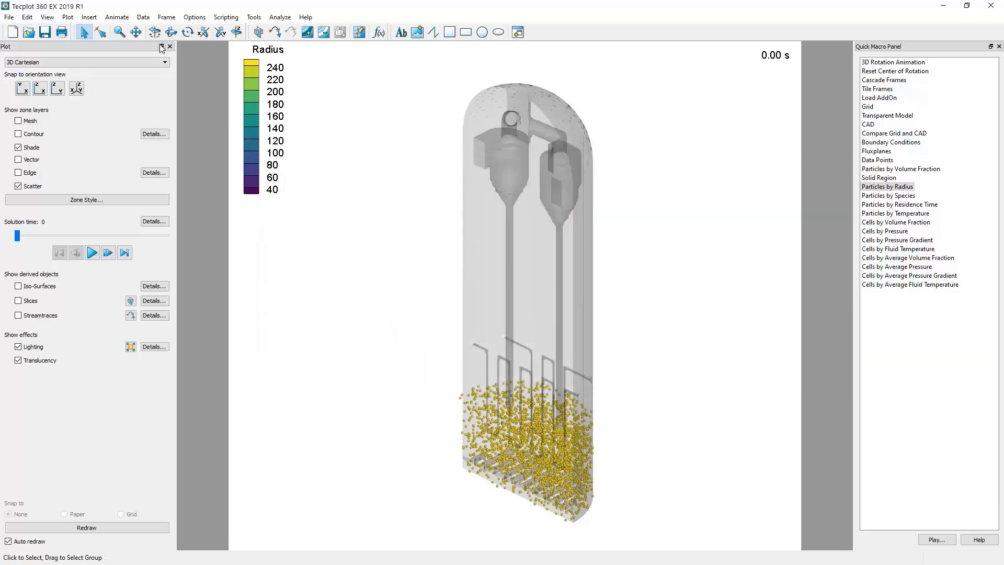
pyautogui.moveTo(158, 33)
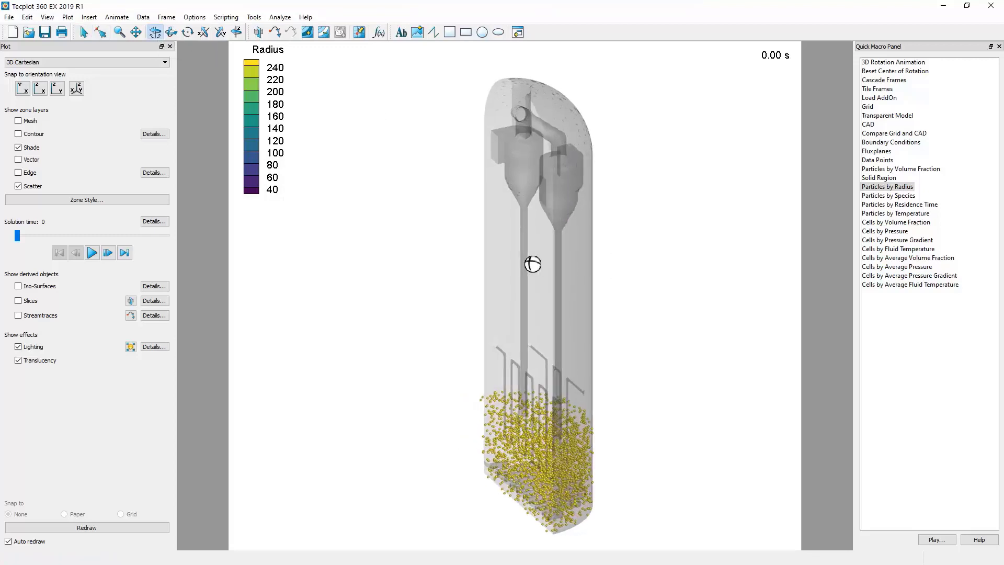
# - Orbit the sliced vessel to view the yellow particle spheres from another angle
pyautogui.moveTo(533, 263); pyautogui.dragTo(597, 240)
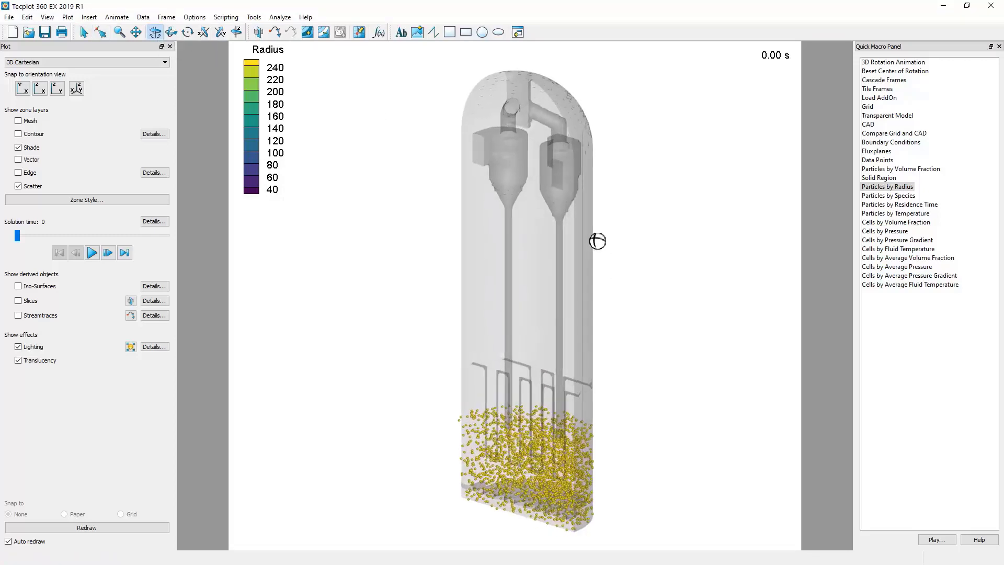